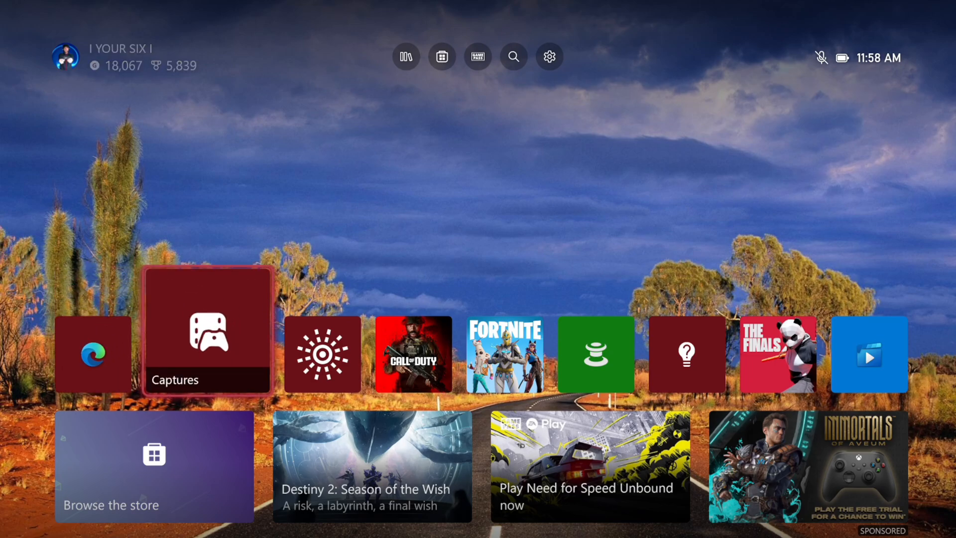
# - Open the Xbox guide and launch Microsoft Edge from recent apps
pyautogui.press('Xbox')
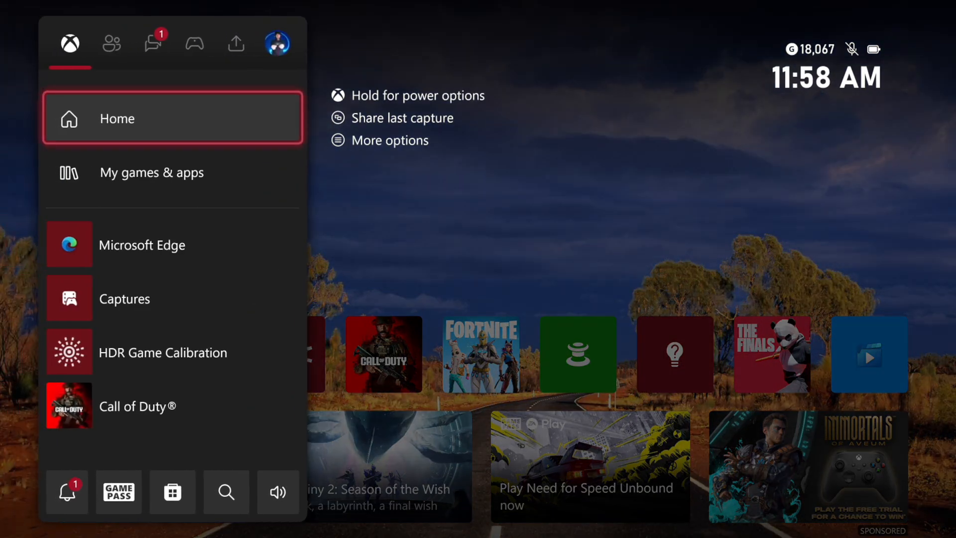
pyautogui.click(151, 173)
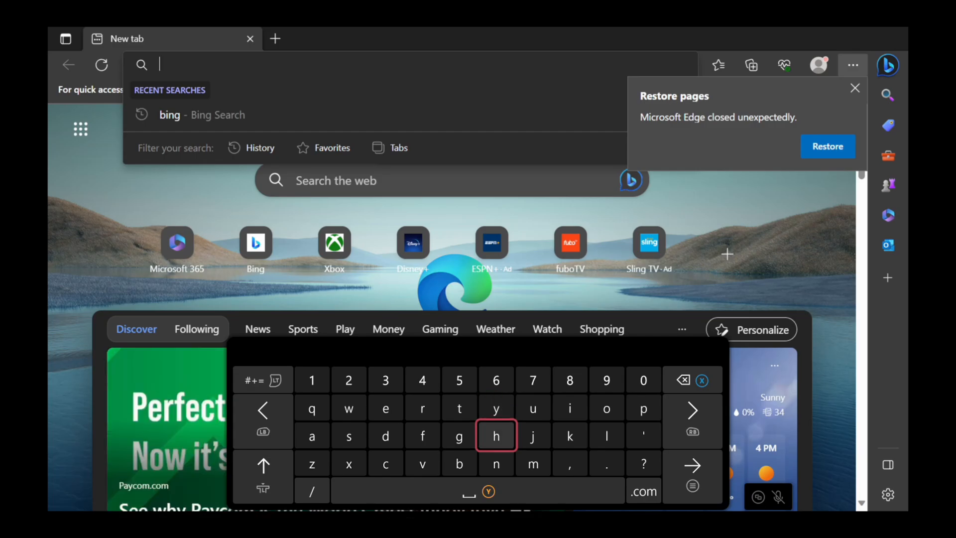
# - Enter 'halo 5' on the on-screen keyboard and run the Bing search
pyautogui.click(496, 435)
pyautogui.write('halo')
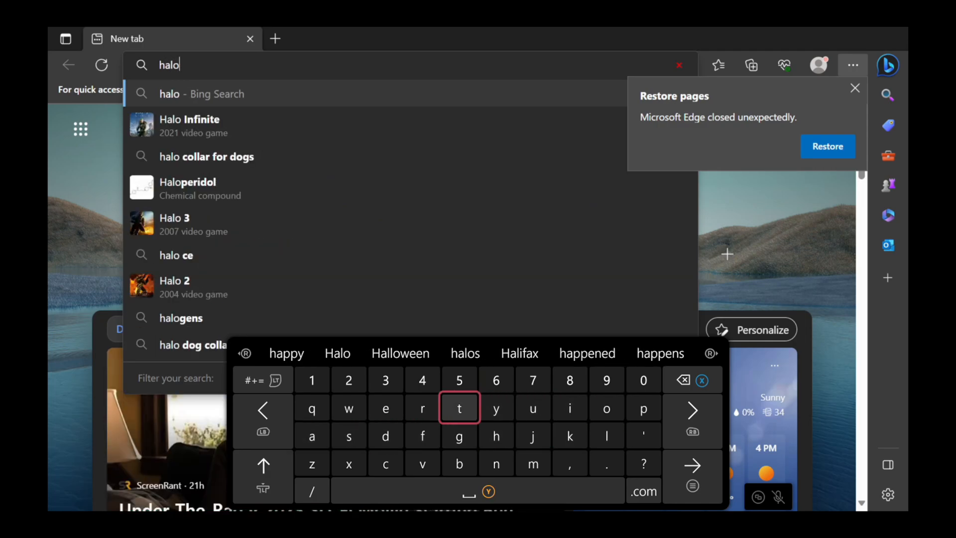
pyautogui.click(459, 380)
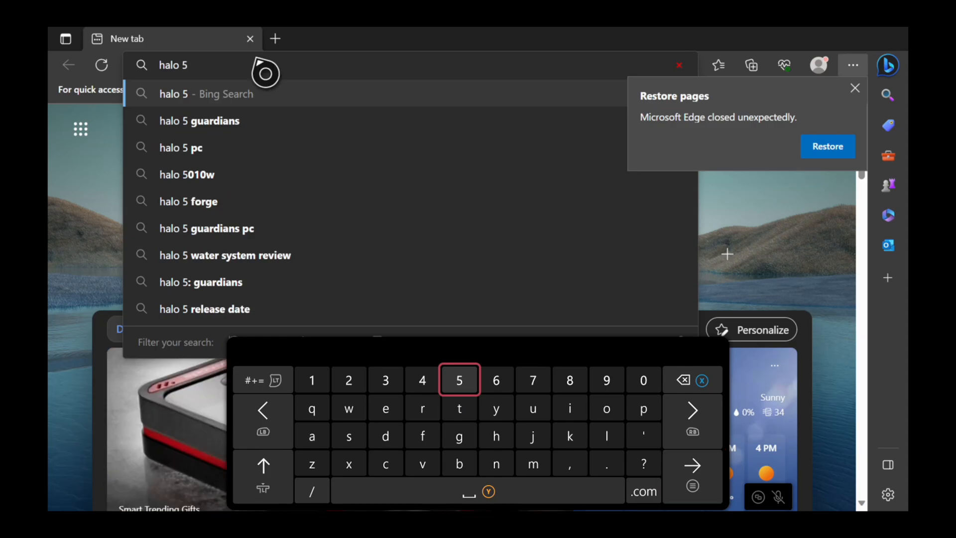
pyautogui.press('Enter')
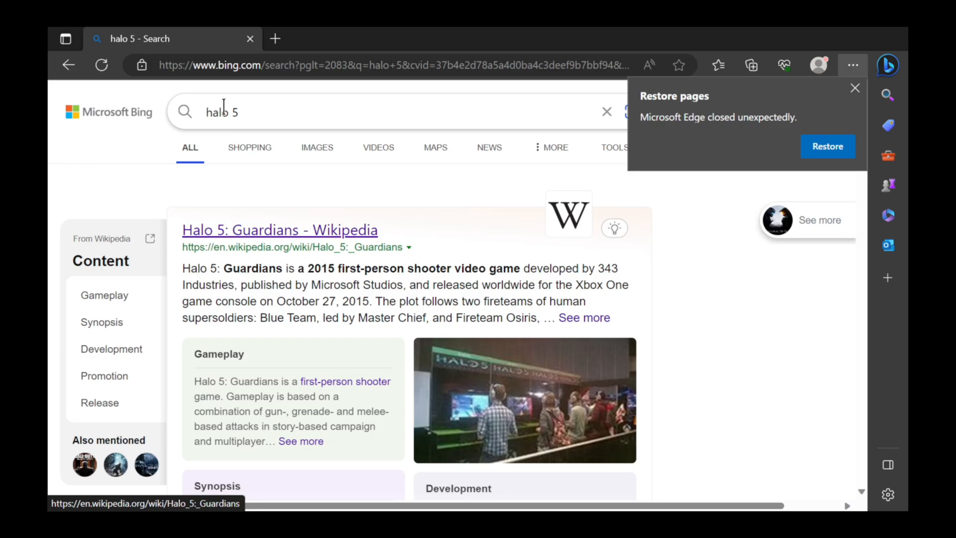
# - Switch to Bing image results and open the forbes.com Master Chief helmet image
pyautogui.click(310, 148)
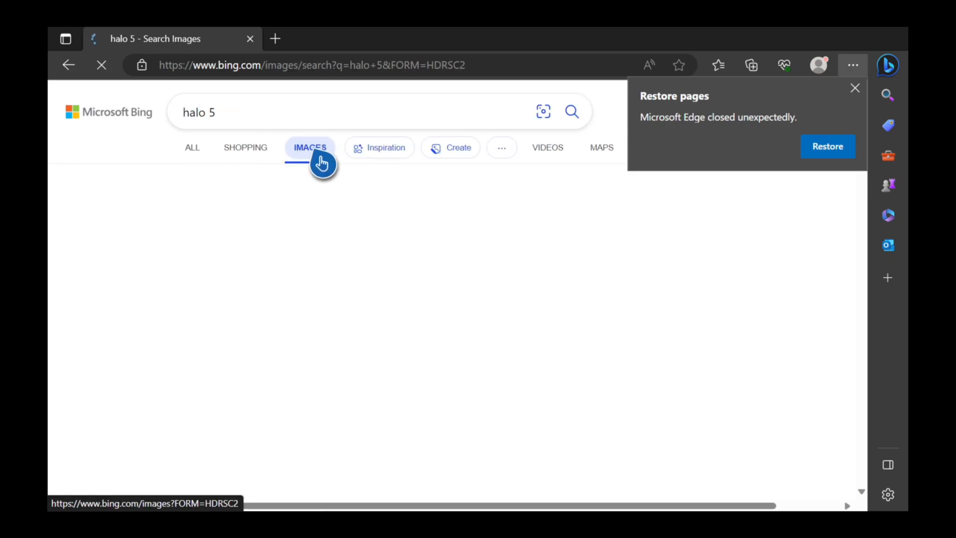
pyautogui.click(309, 147)
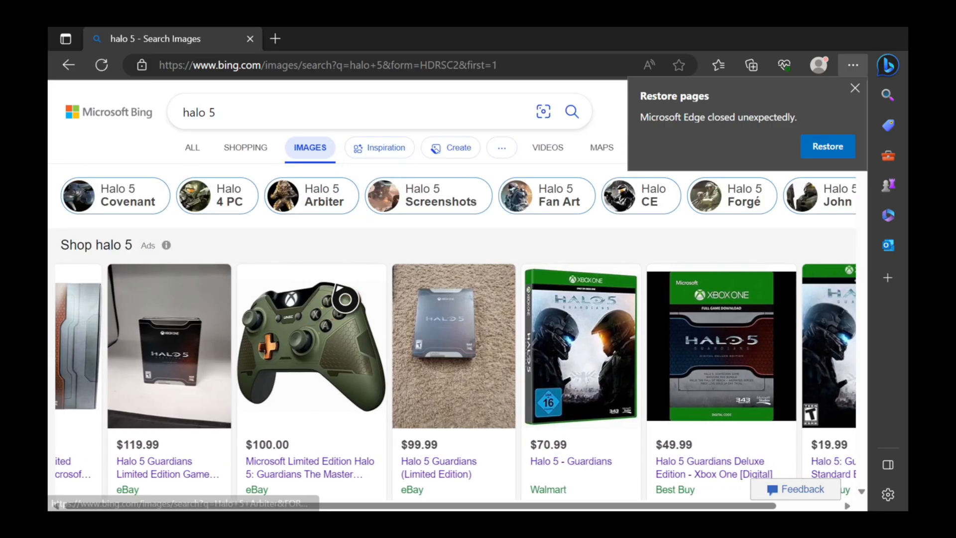
pyautogui.scroll(-3)
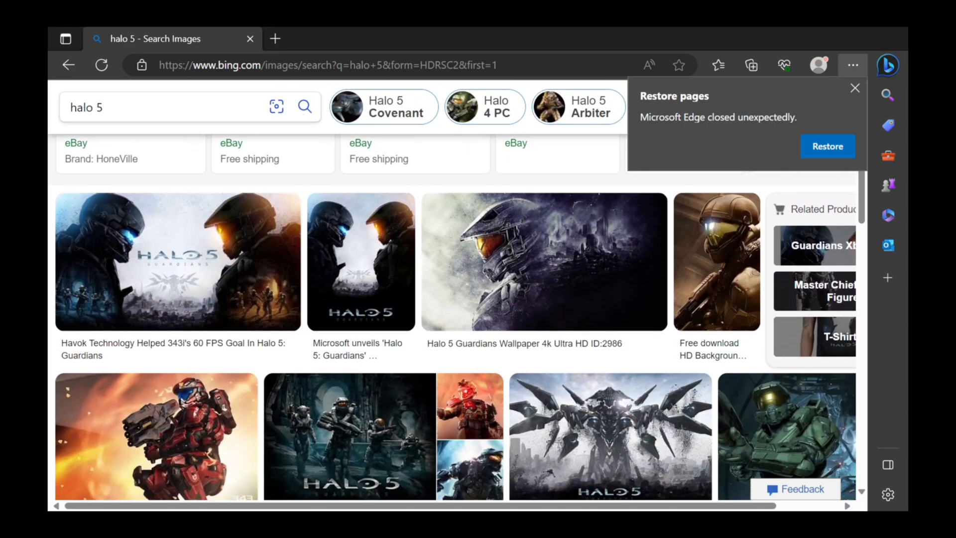
pyautogui.scroll(-3)
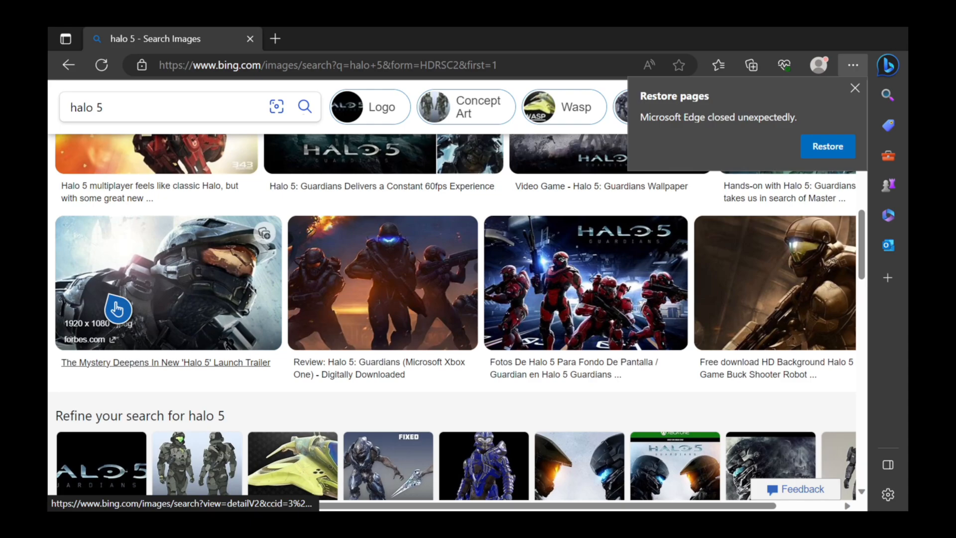
pyautogui.moveTo(102, 340)
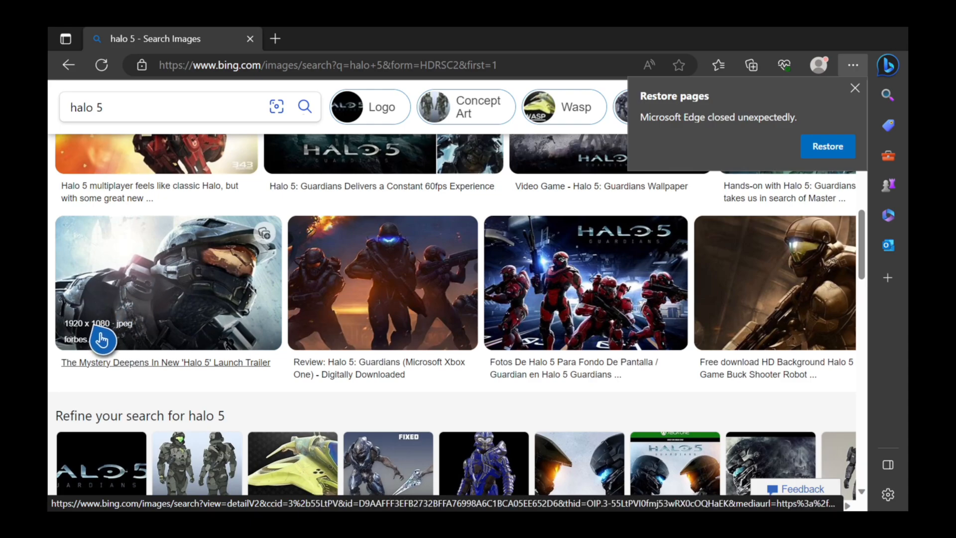
pyautogui.click(167, 281)
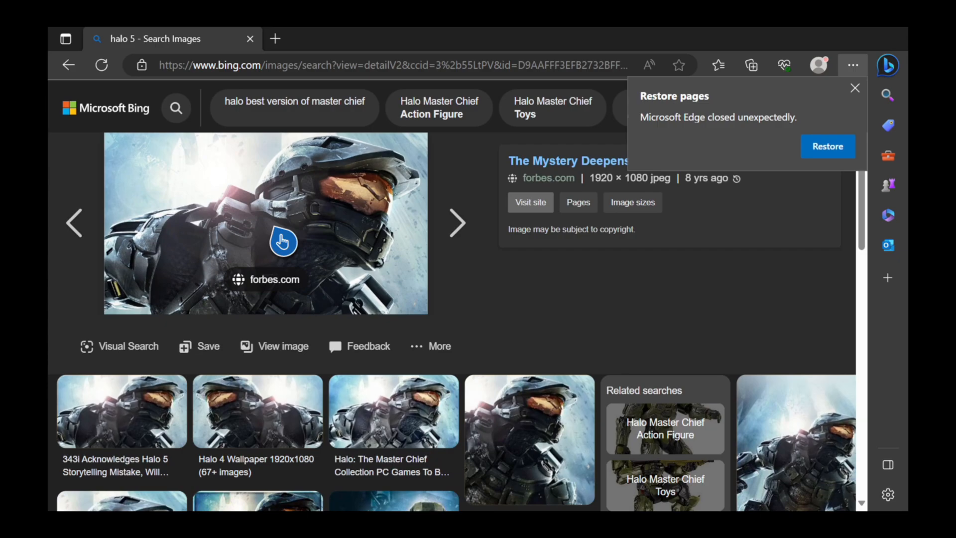
# - Bring up the context menu on the enlarged Master Chief image
pyautogui.rightClick(283, 242)
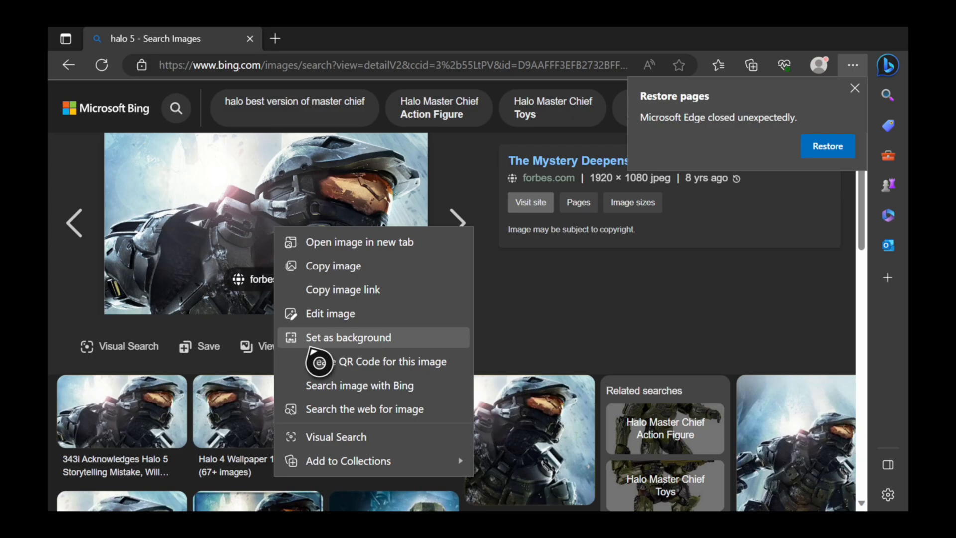
pyautogui.moveTo(334, 363)
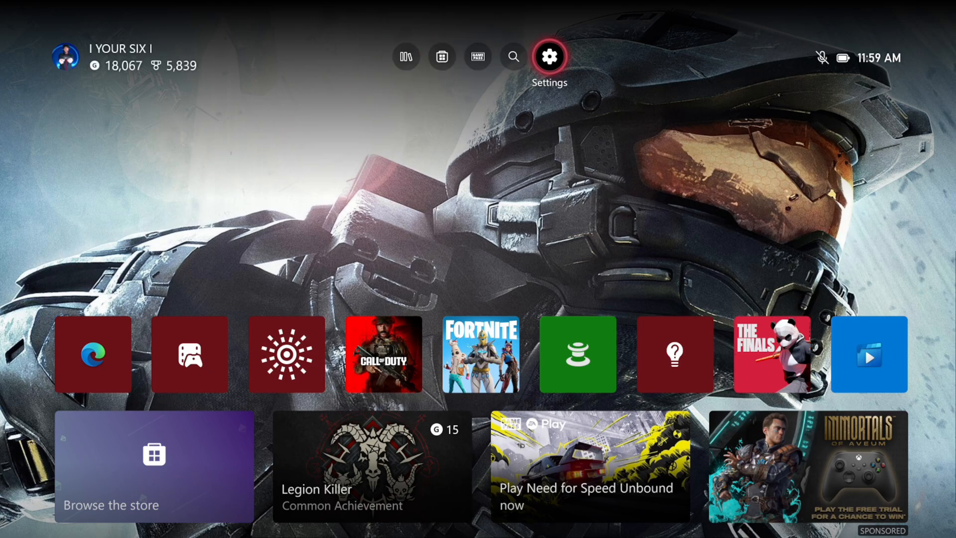
# - Select the Settings gear at the top of the home screen
pyautogui.click(551, 57)
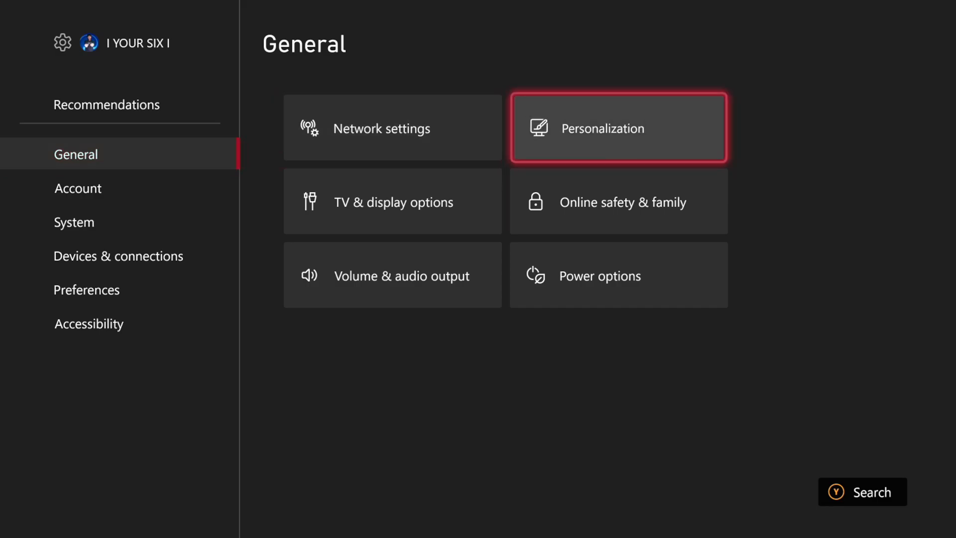
# - Go to Personalization, then My background, and choose Custom image
pyautogui.click(618, 128)
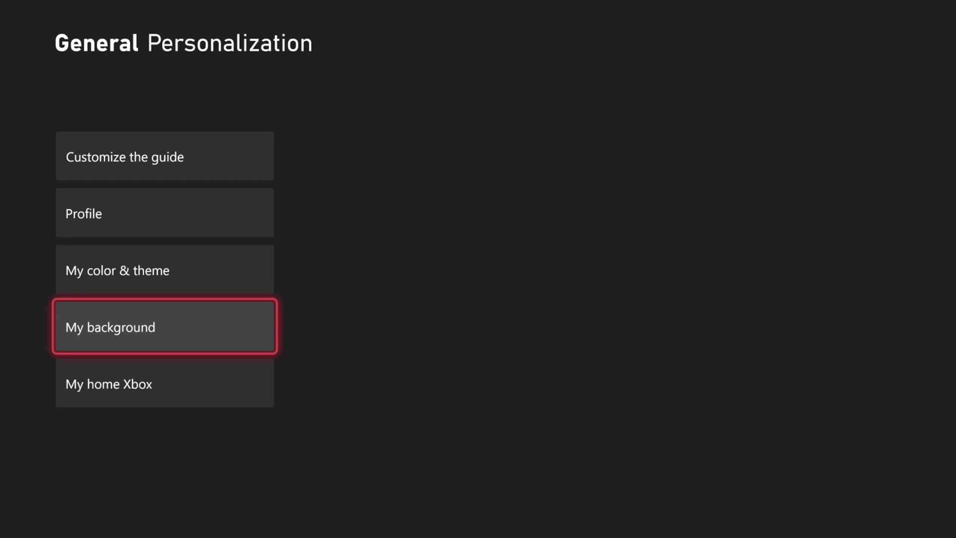
pyautogui.click(164, 326)
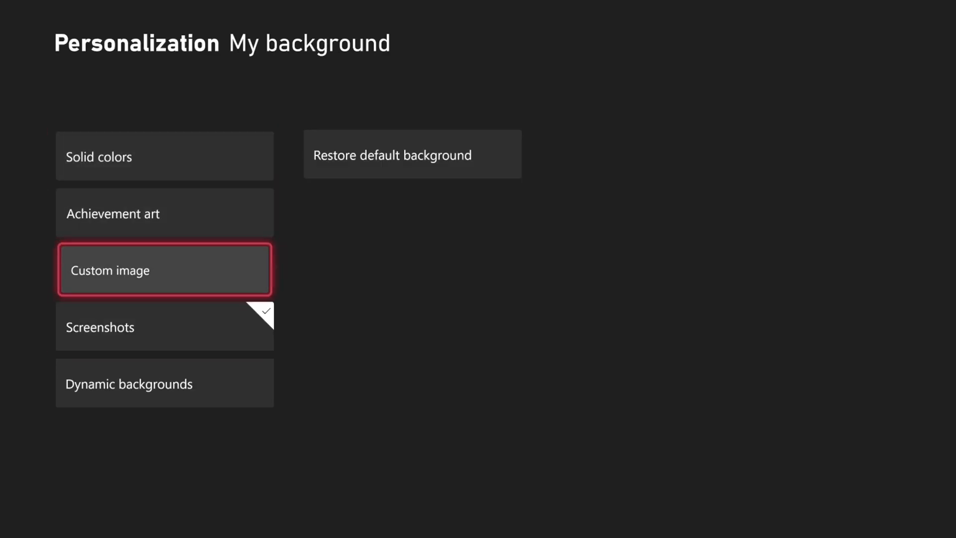
pyautogui.click(165, 270)
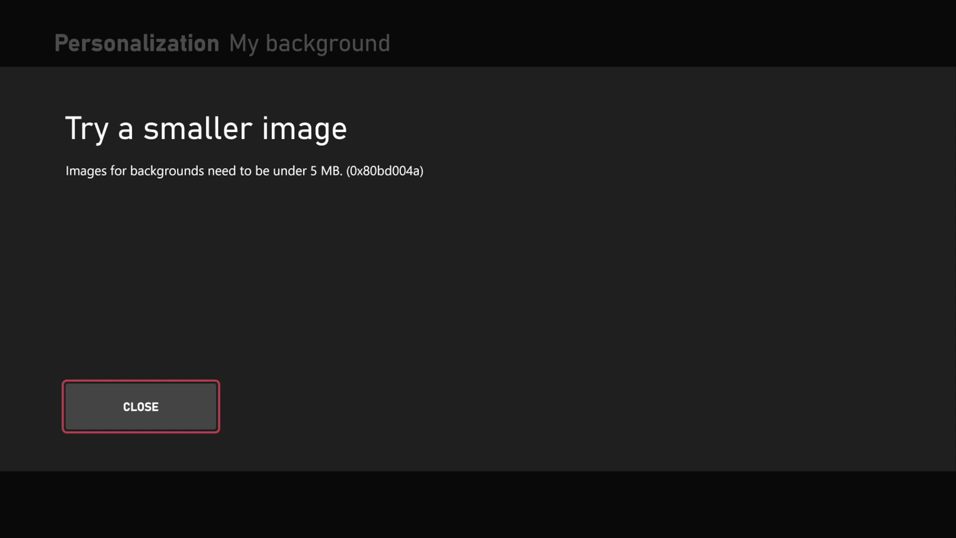
# - Close the 'Try a smaller image' error dialog
pyautogui.click(140, 406)
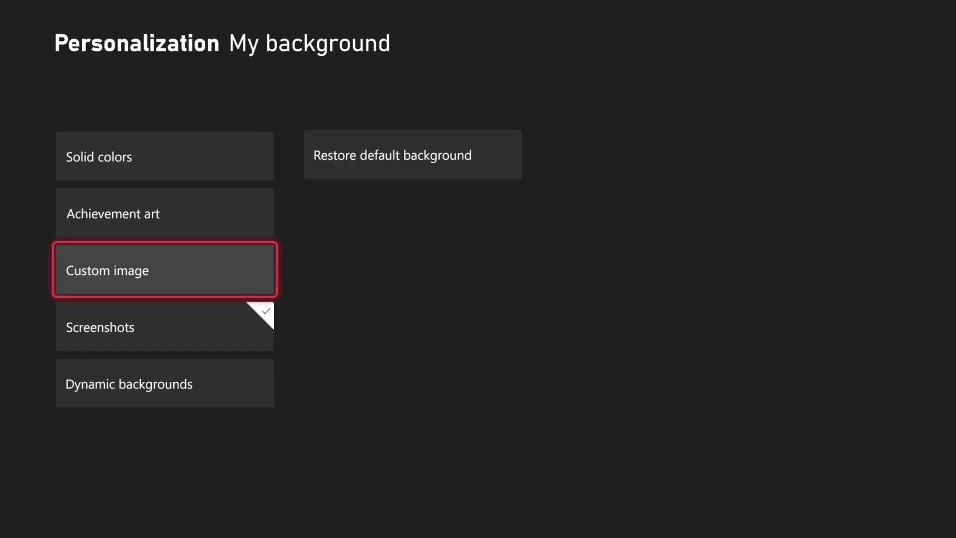